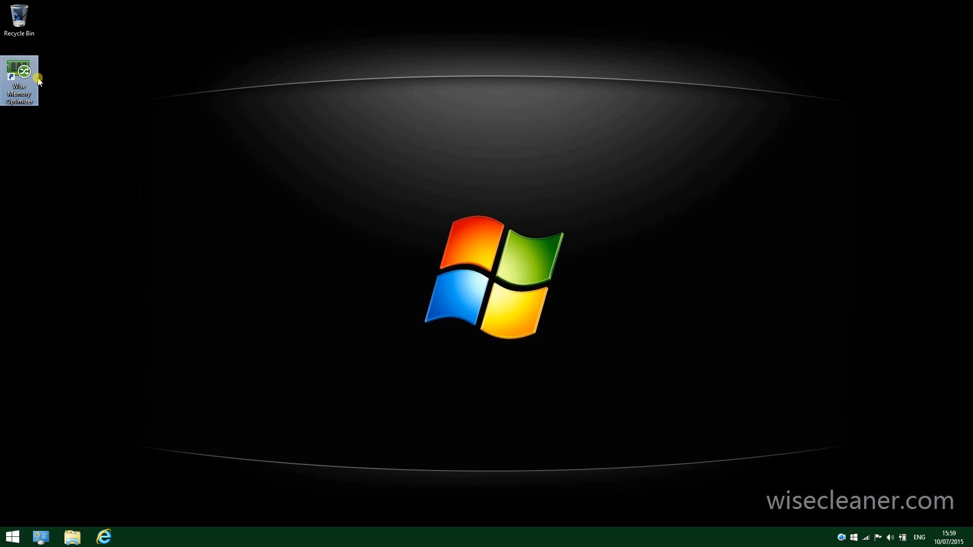
- Launch Wise Memory Optimizer from its desktop shortcut to show used 1274 MB and free 5292 MB
double_click(18, 70)
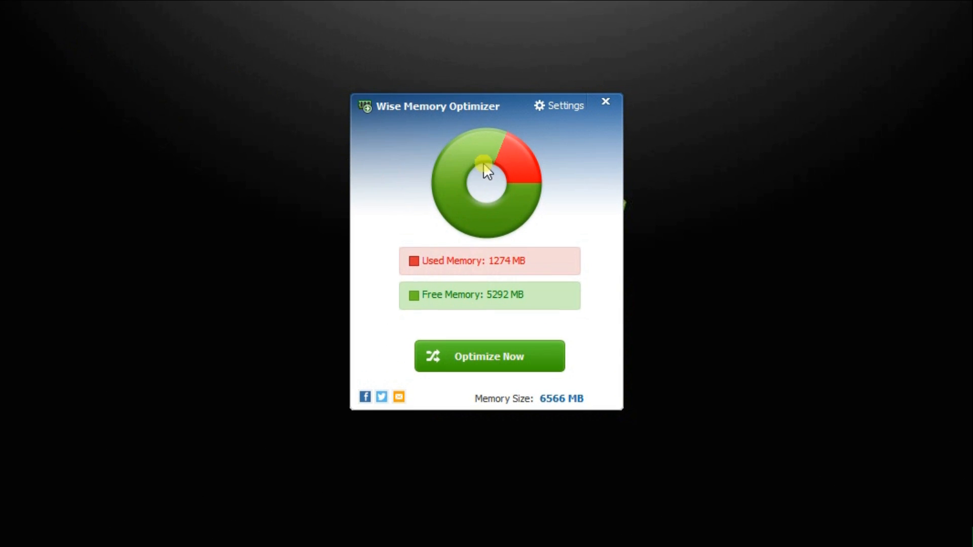
mouse_move(468, 171)
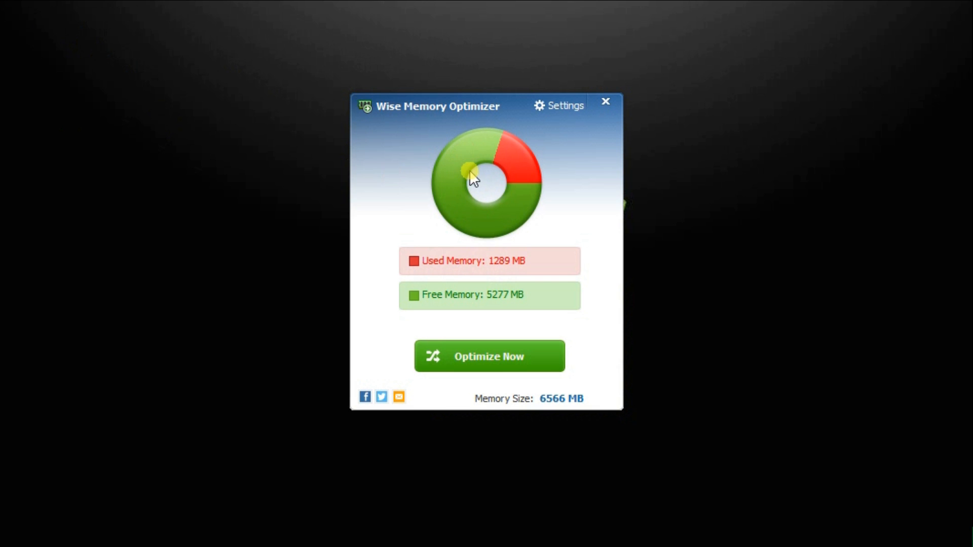
mouse_move(455, 173)
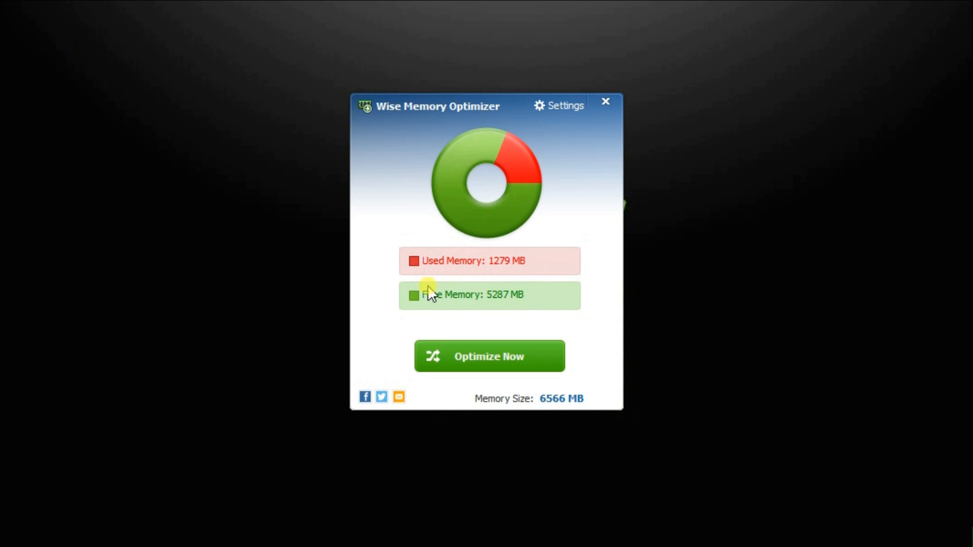
mouse_move(577, 403)
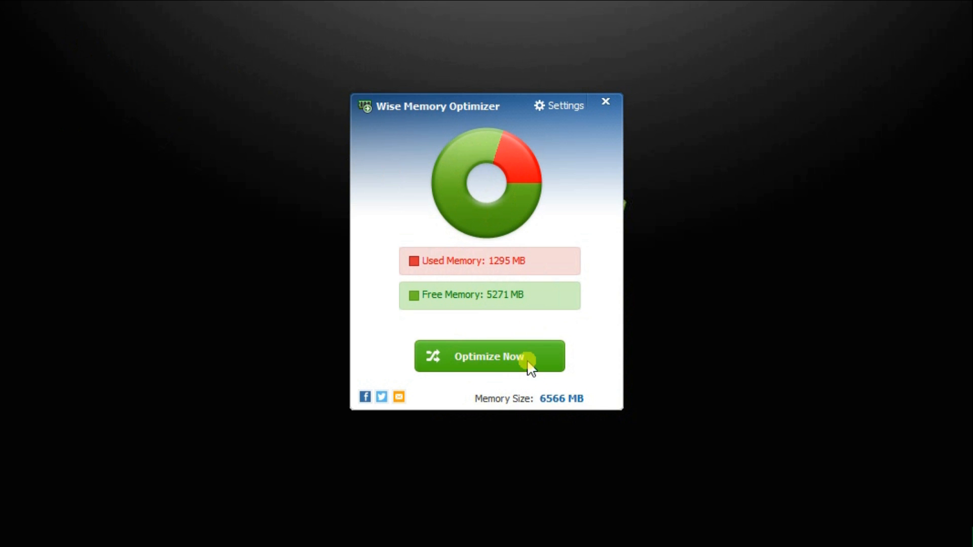
- Run Optimize Now to free 177.33 MB, then bring up the settings panel
left_click(488, 355)
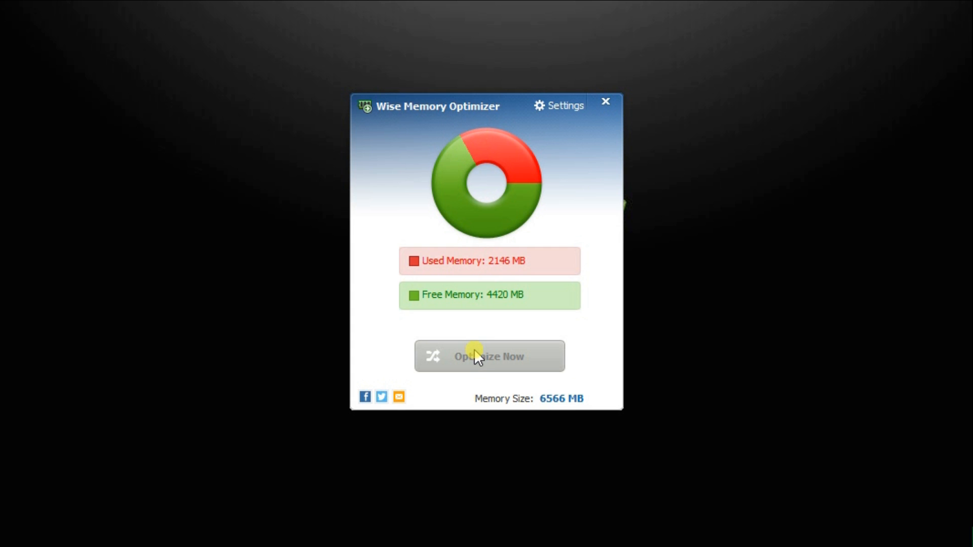
left_click(489, 355)
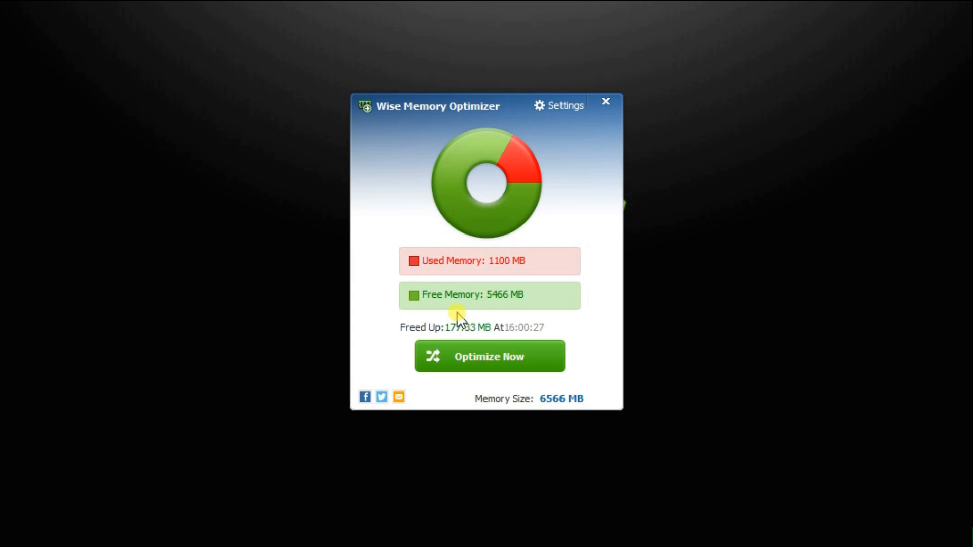
mouse_move(427, 321)
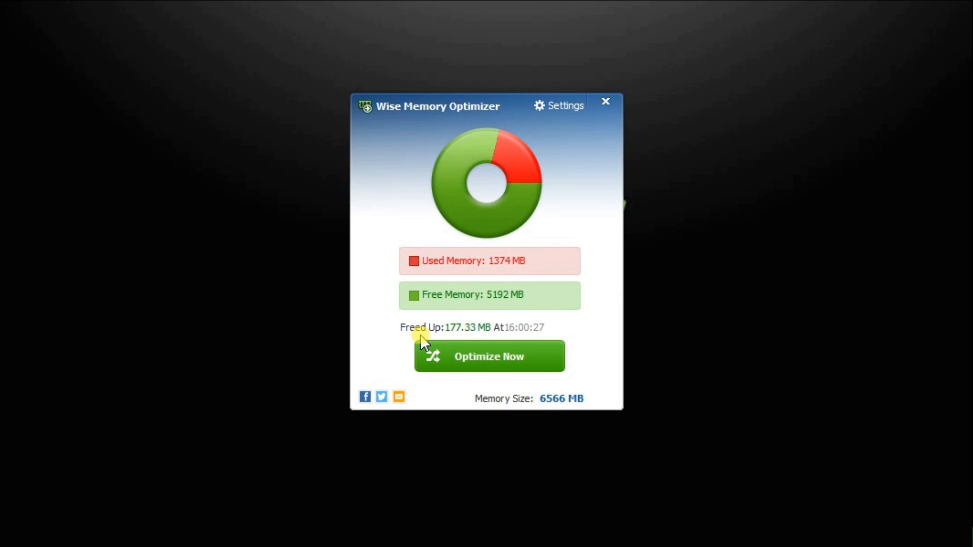
mouse_move(477, 313)
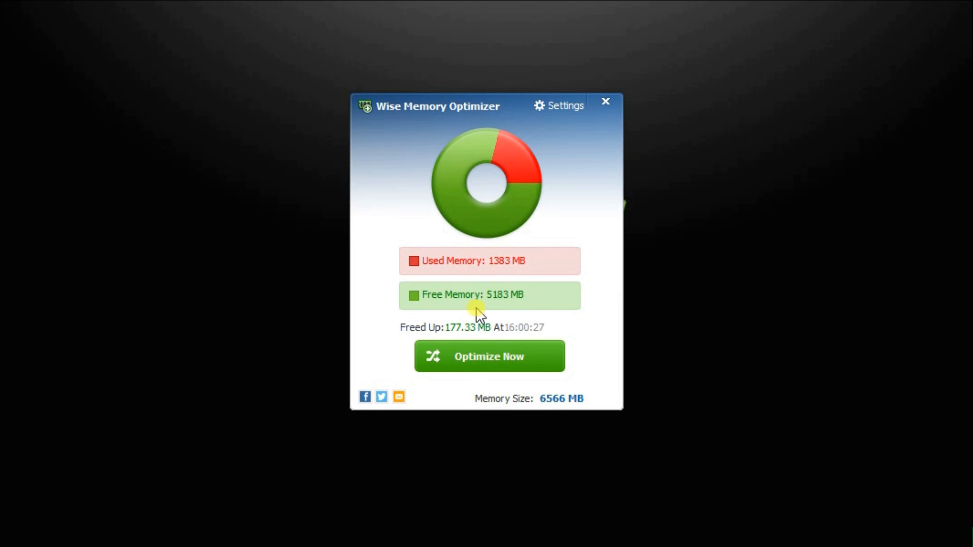
left_click(558, 106)
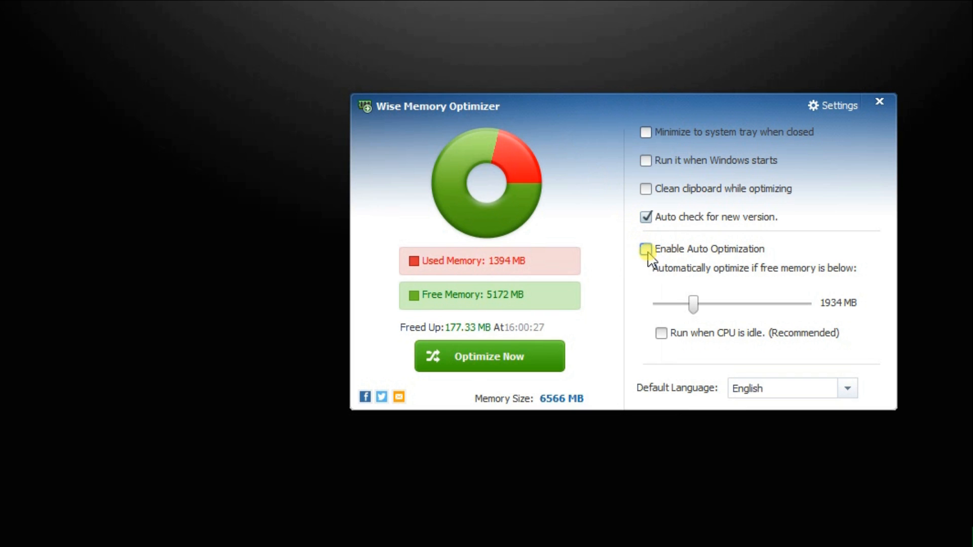
- Enable Auto Optimization at a 1531 MB threshold, running only when the CPU is idle
left_click(646, 249)
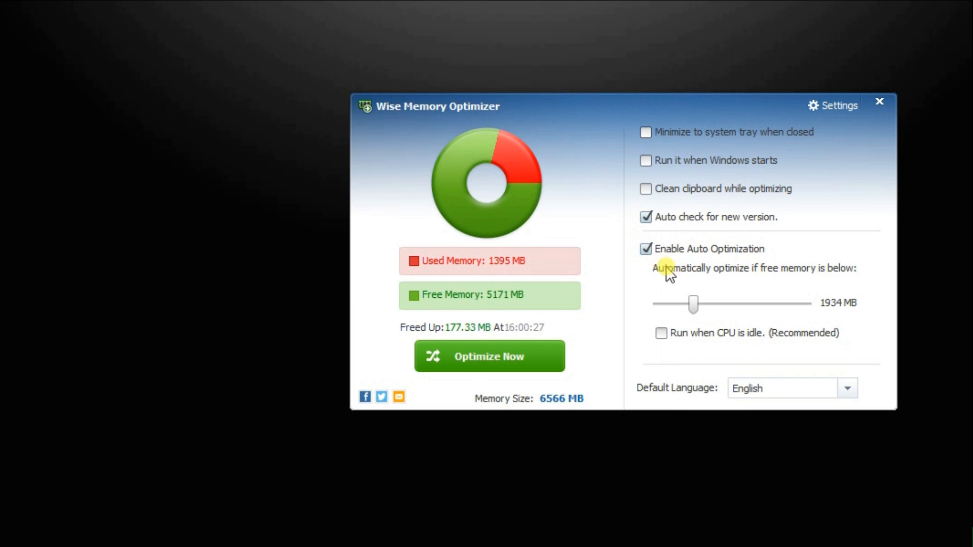
mouse_move(706, 290)
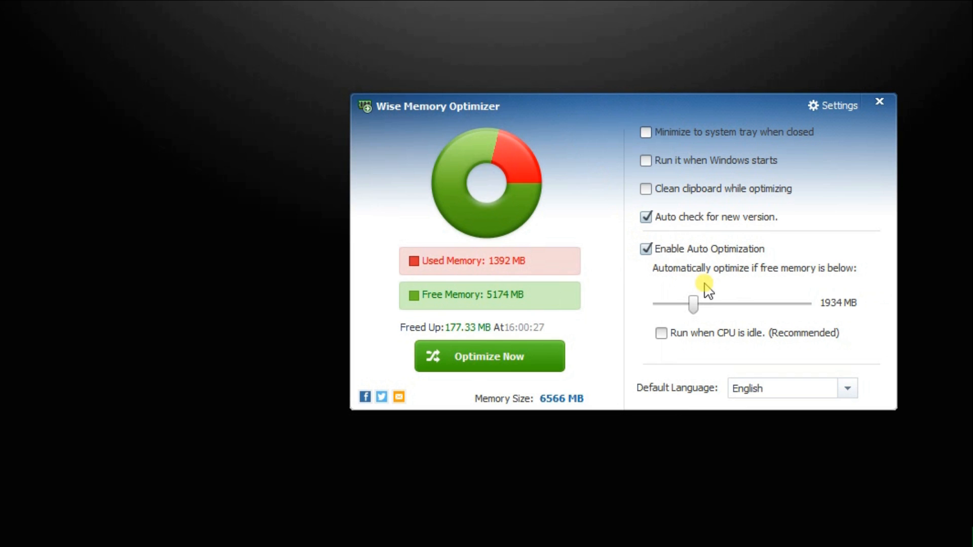
mouse_move(719, 304)
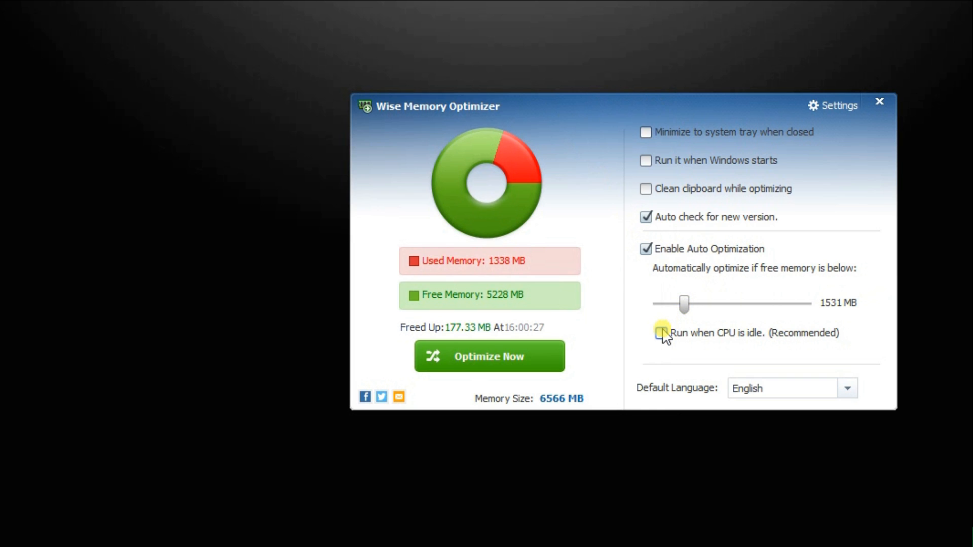
left_click(645, 333)
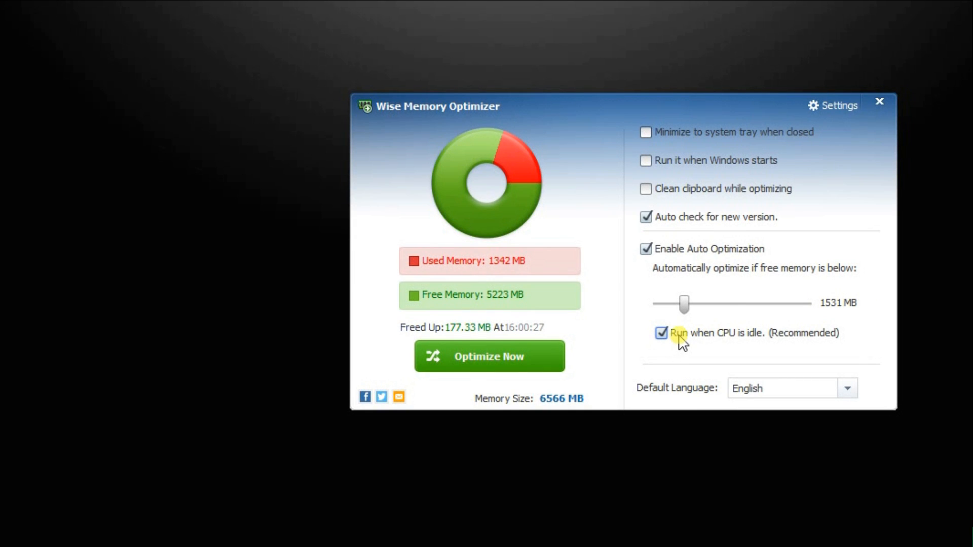
mouse_move(687, 137)
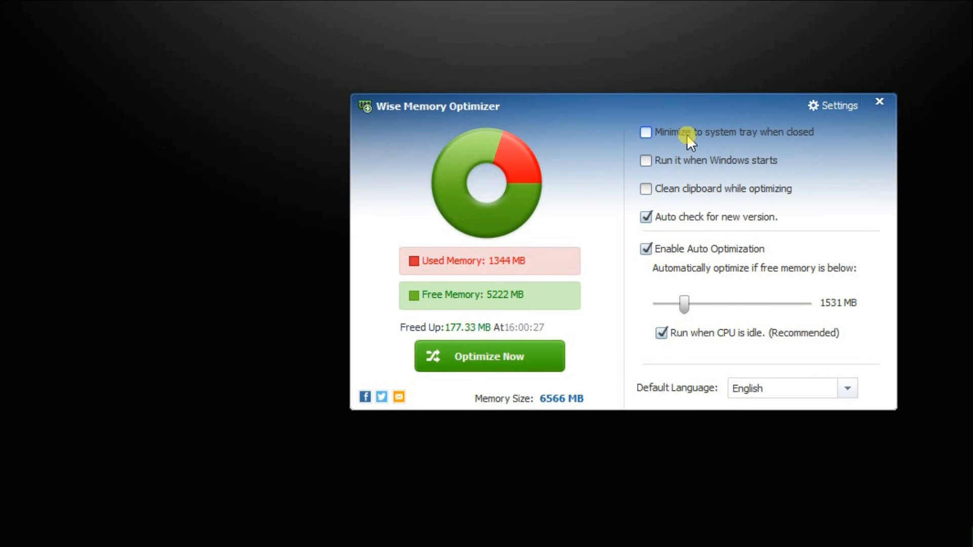
mouse_move(680, 173)
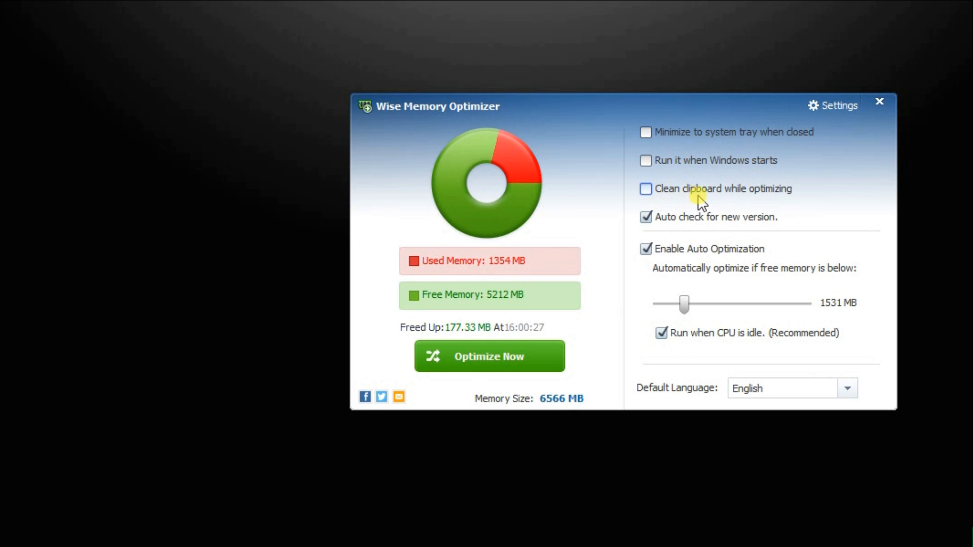
mouse_move(742, 208)
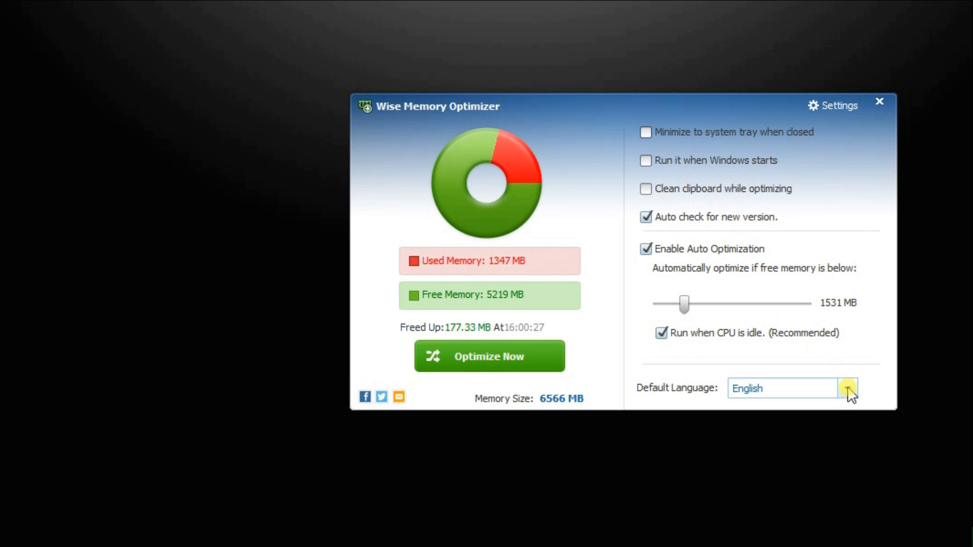
- Close Wise Memory Optimizer, leaving the desktop with the settings retained
left_click(848, 388)
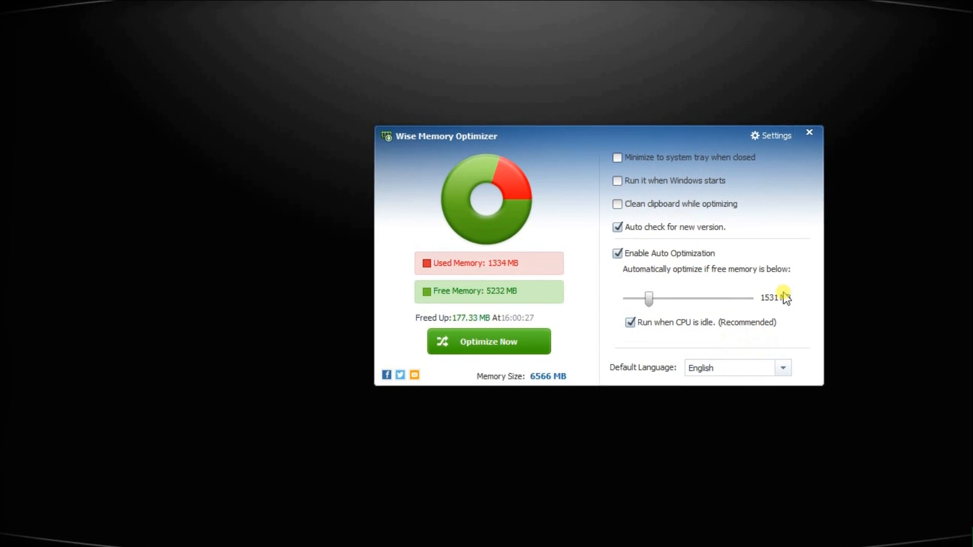
left_click(808, 132)
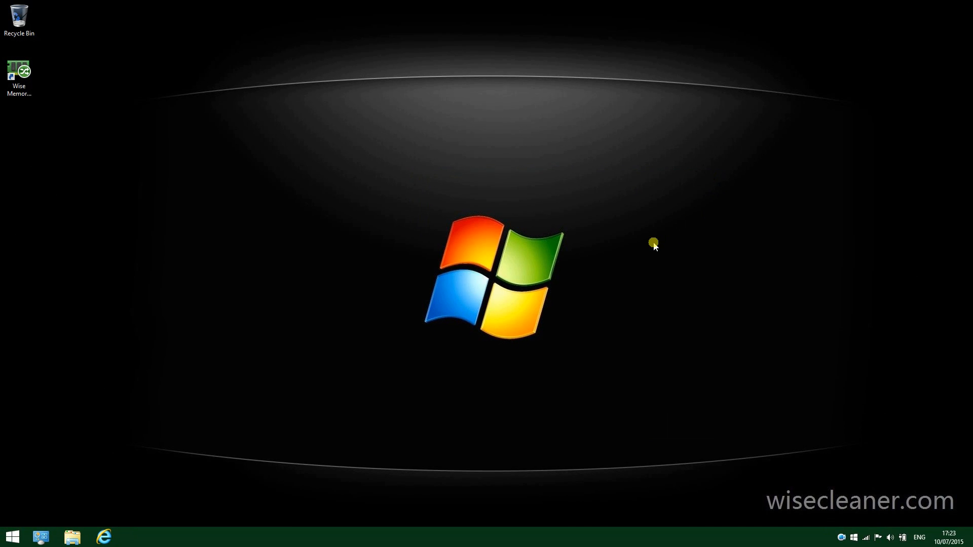